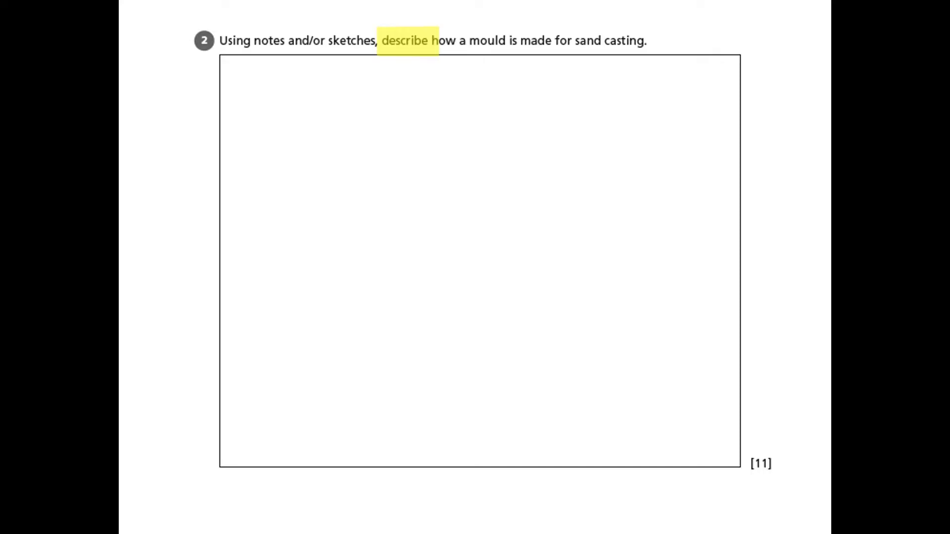
Highlight "mould is made for sand casting." in blue after the yellow "describe".
{"action": "left_click_drag", "start_coordinate": [468, 41], "coordinate": [647, 40]}
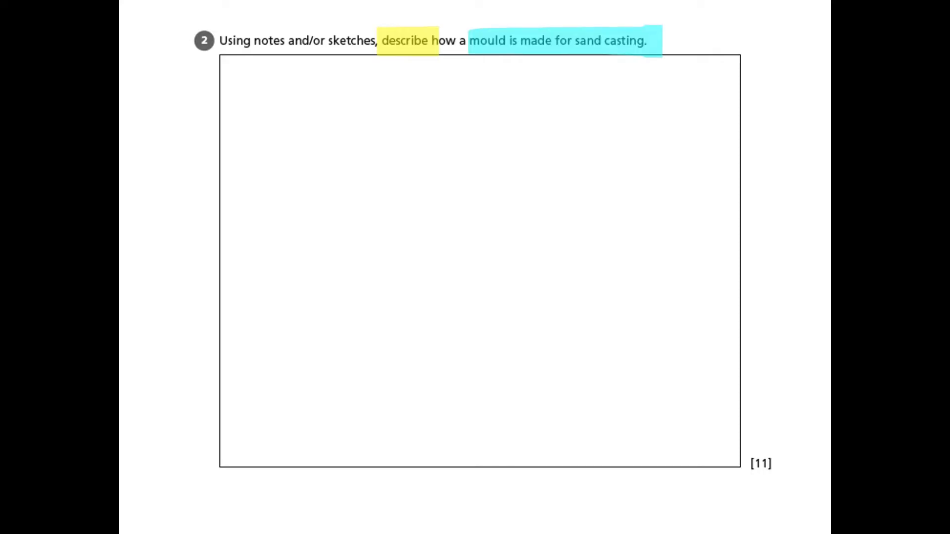